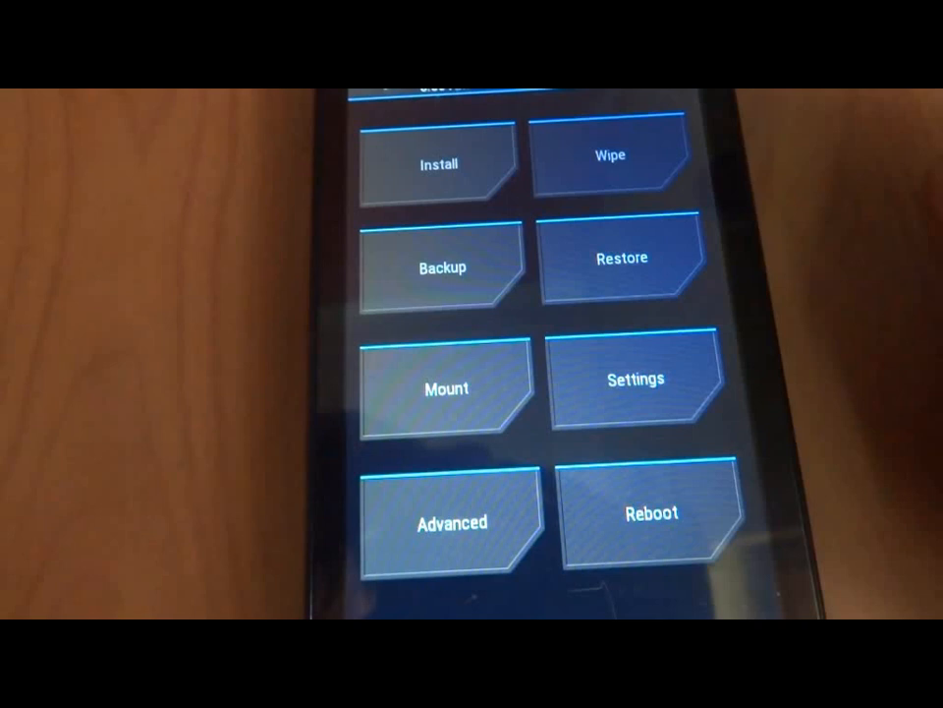
Step: Choose Wipe from the TWRP main menu to begin preparing the phone for flashing
left_click(607, 157)
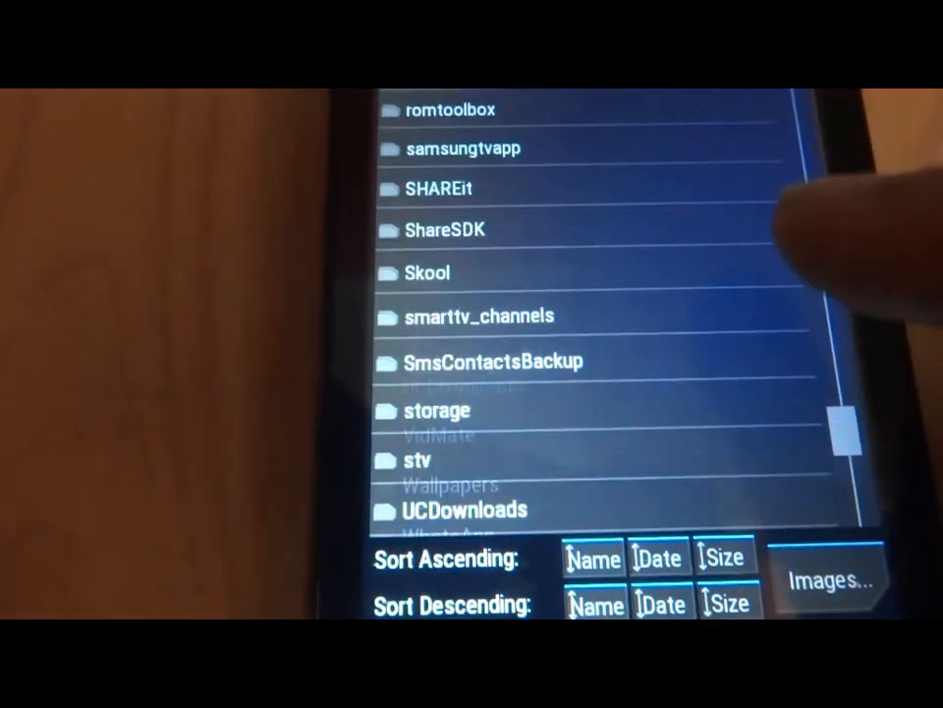
Step: Scroll the /external_sd file list down to reveal the cm-12 and gapps zip files
scroll("down", 3)
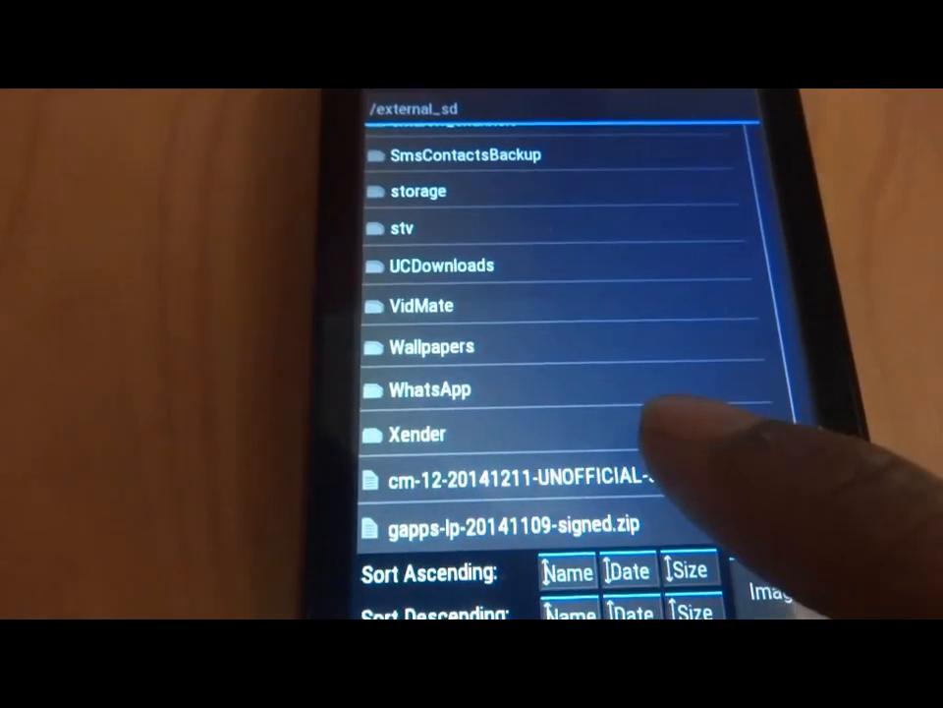
left_click(521, 479)
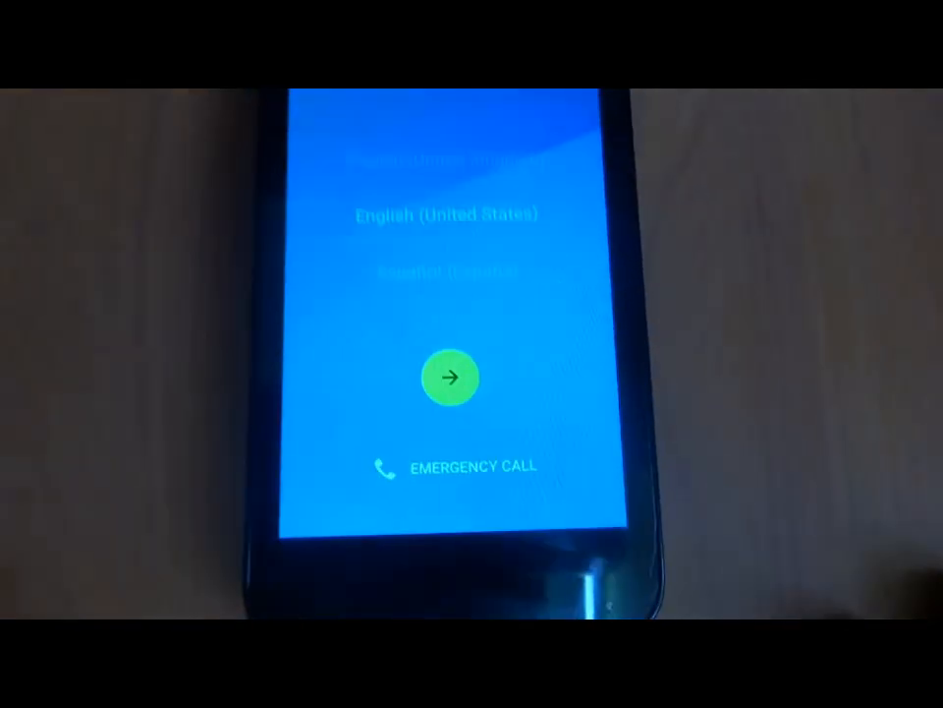
Step: Keep English, skip Wi-Fi, accept Eastern Standard Time, pass Google services, and dismiss the welcome tip
left_click(447, 377)
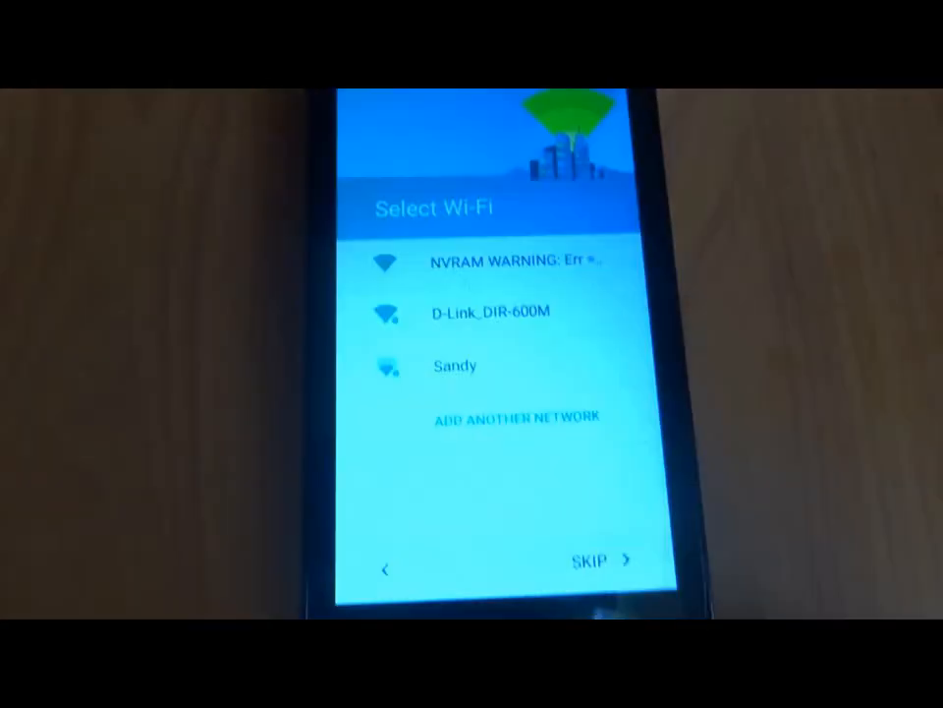
left_click(588, 560)
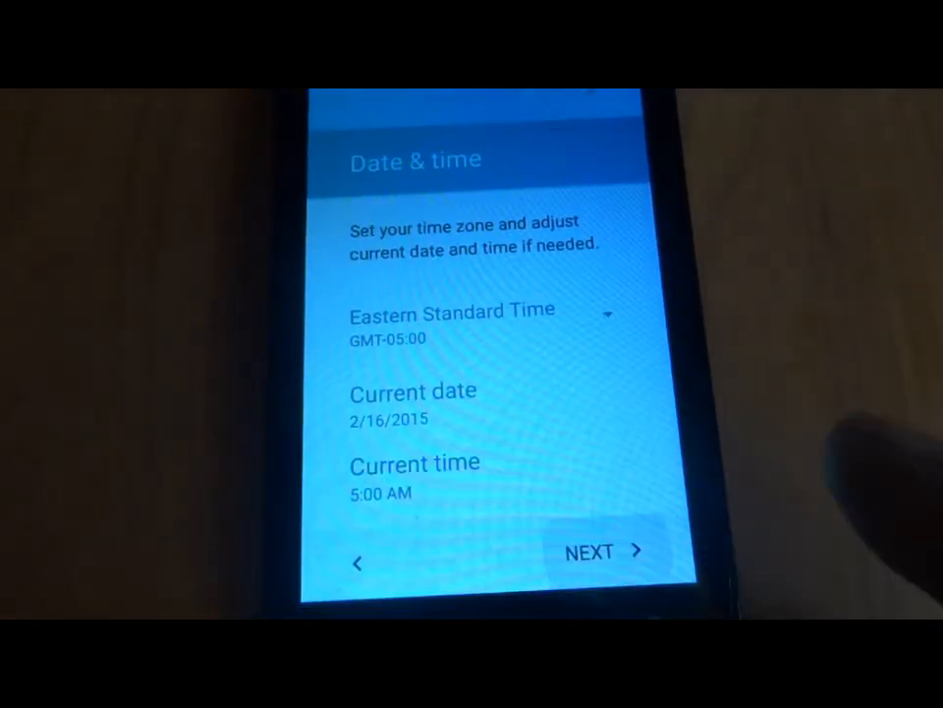
left_click(602, 550)
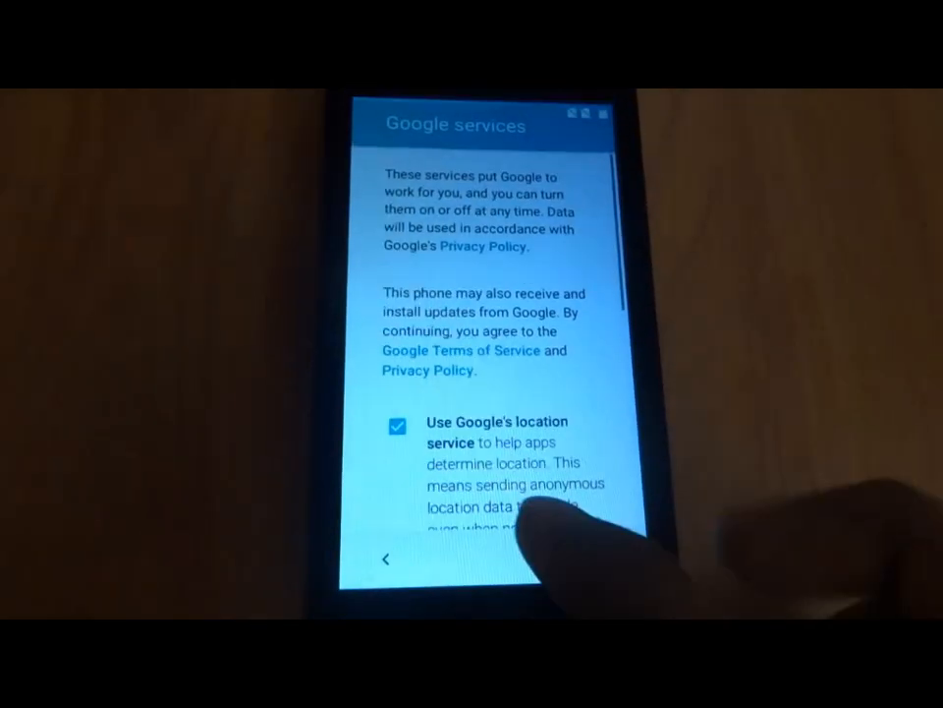
scroll("down", 3)
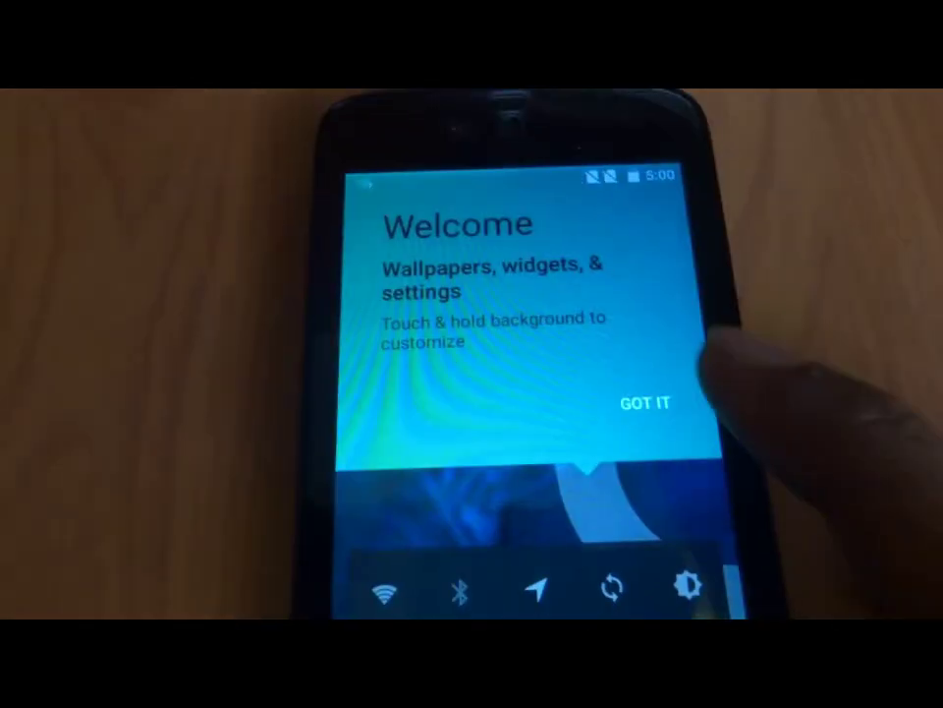
left_click(649, 401)
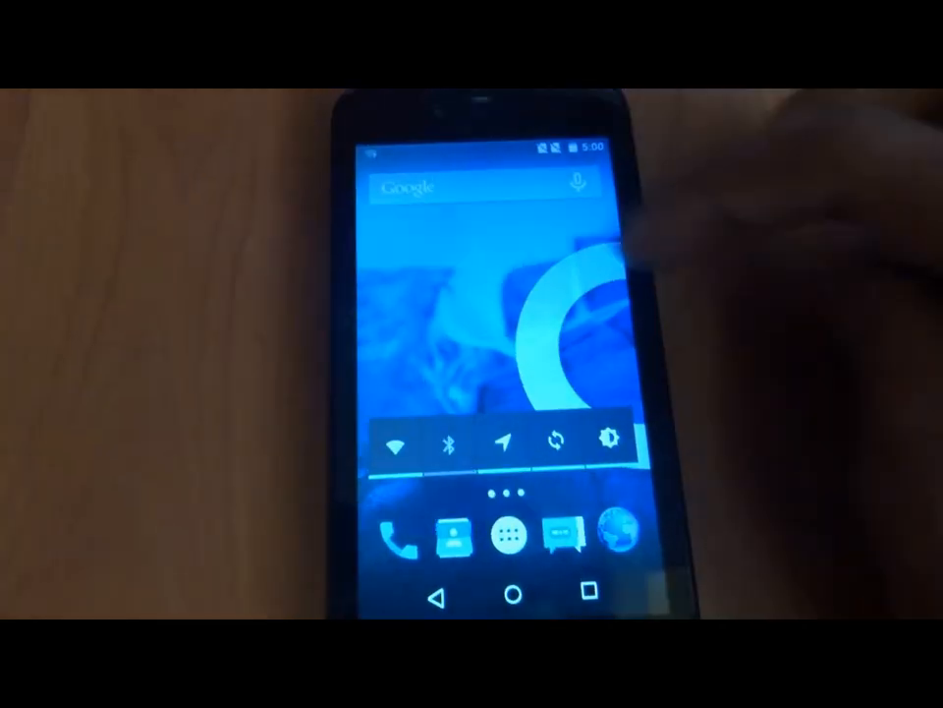